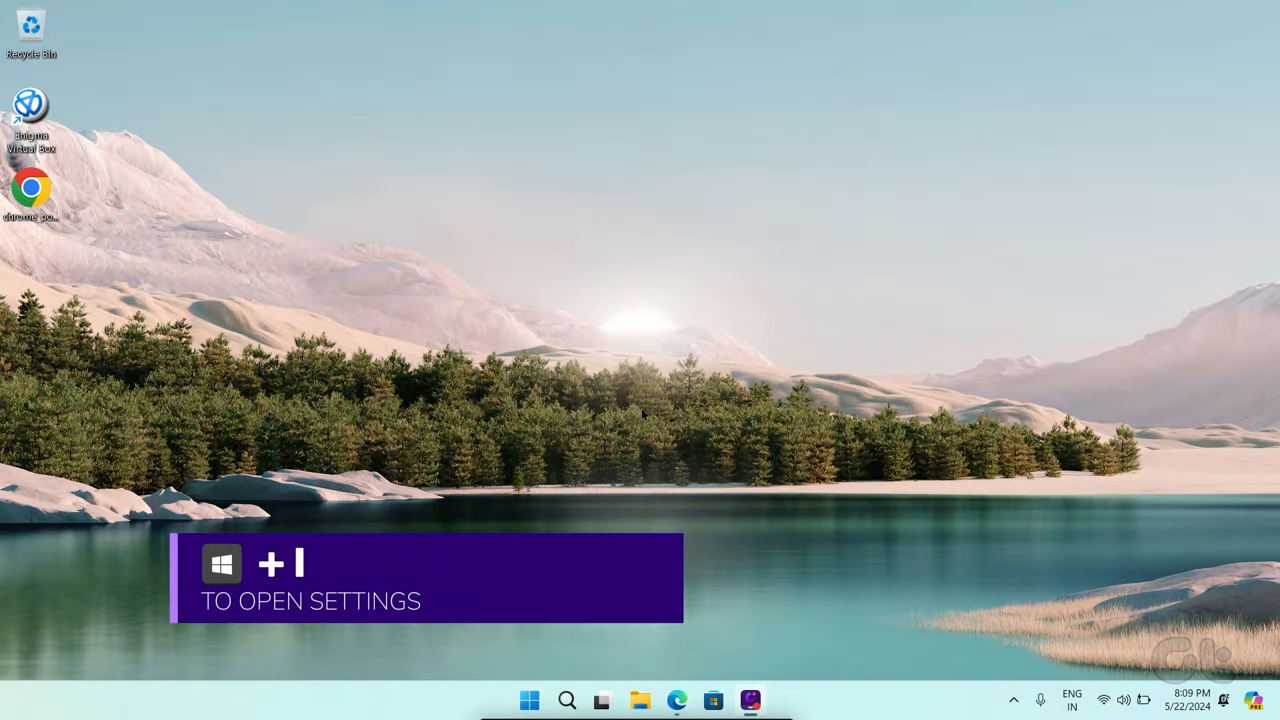
# Reach the Apps > Startup page in Settings listing apps that launch at sign-in.
pyautogui.press('Win+I')
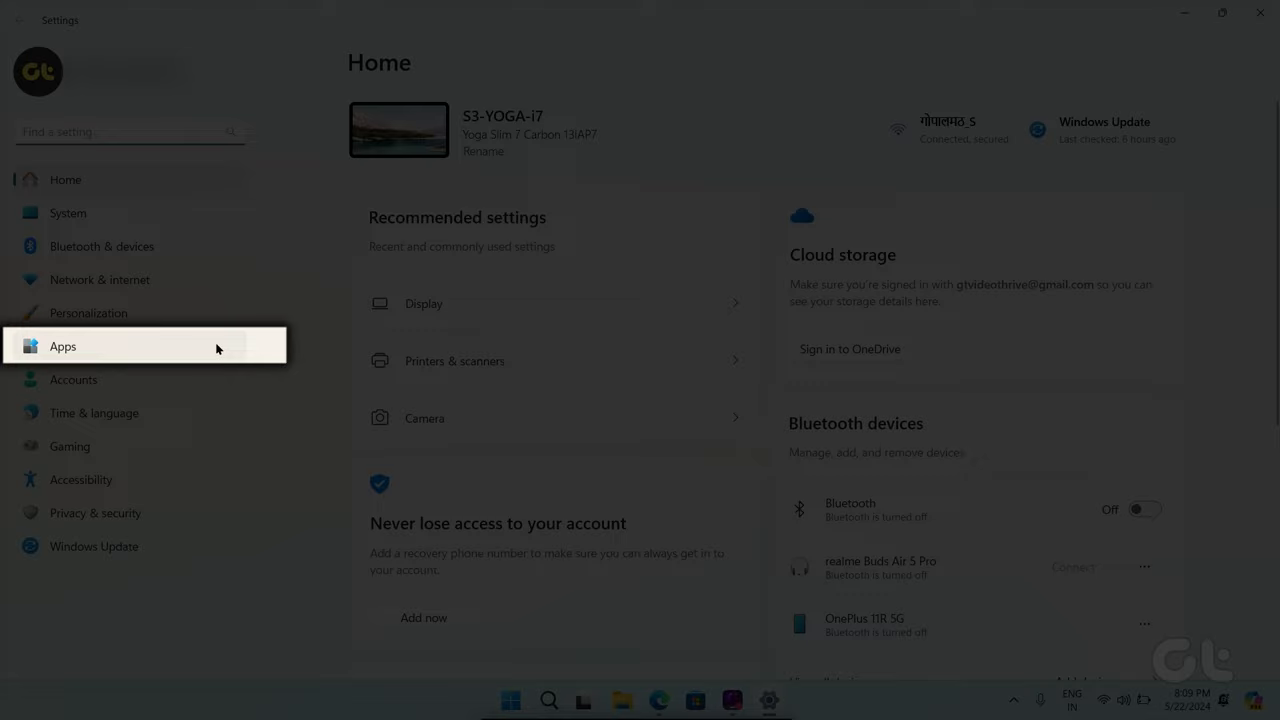
pyautogui.click(62, 346)
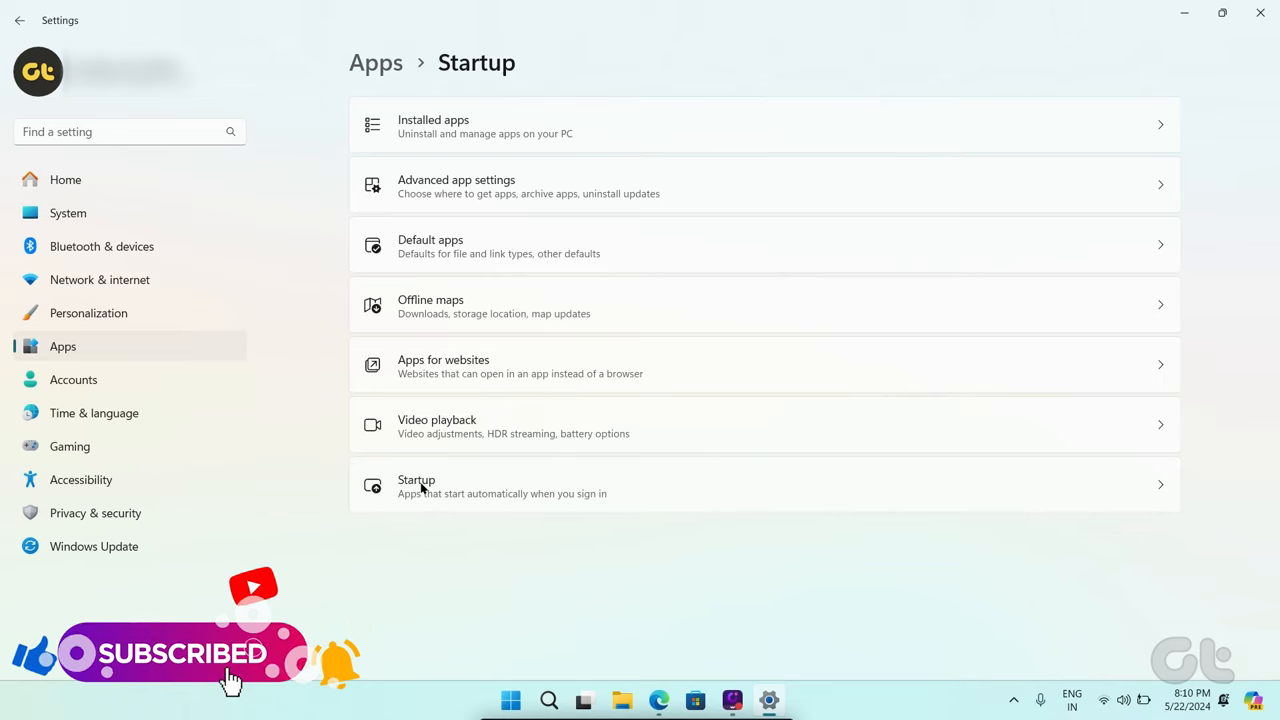
pyautogui.click(416, 485)
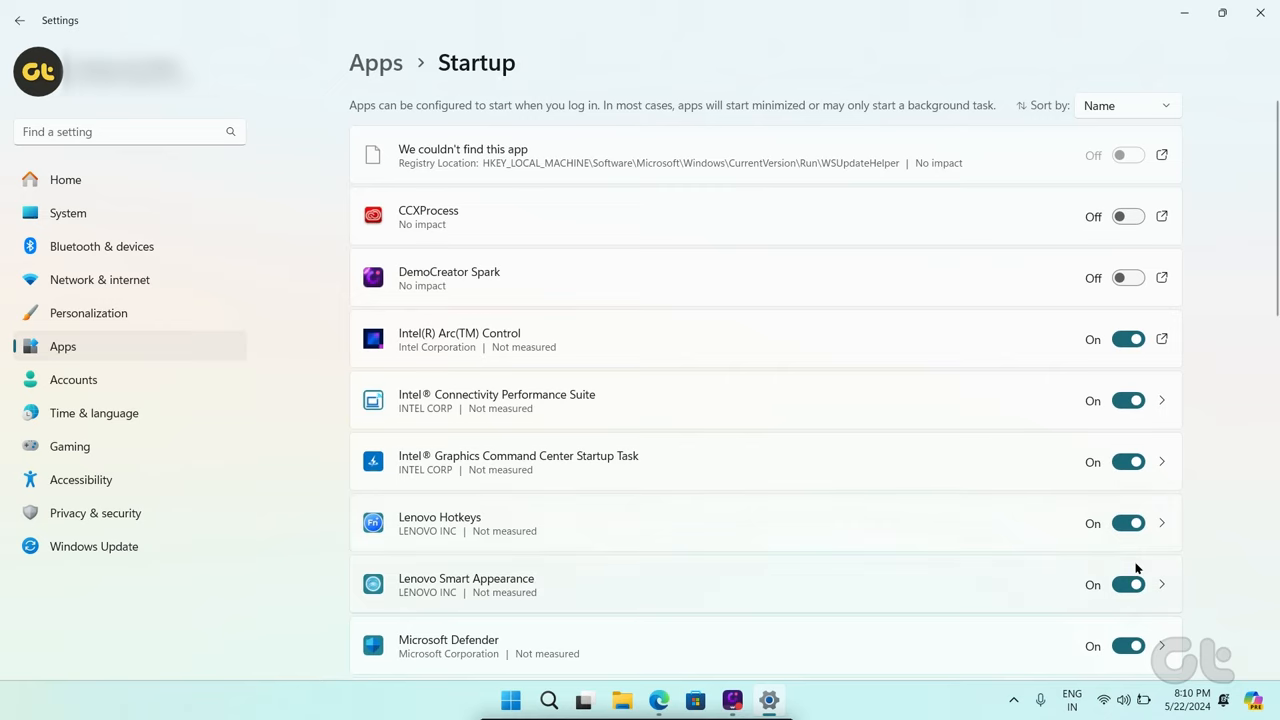
# Switch off Edge, OneDrive, Teams, Phone Link and other unneeded startup apps, keeping Realtek audio on.
pyautogui.scroll(-3)
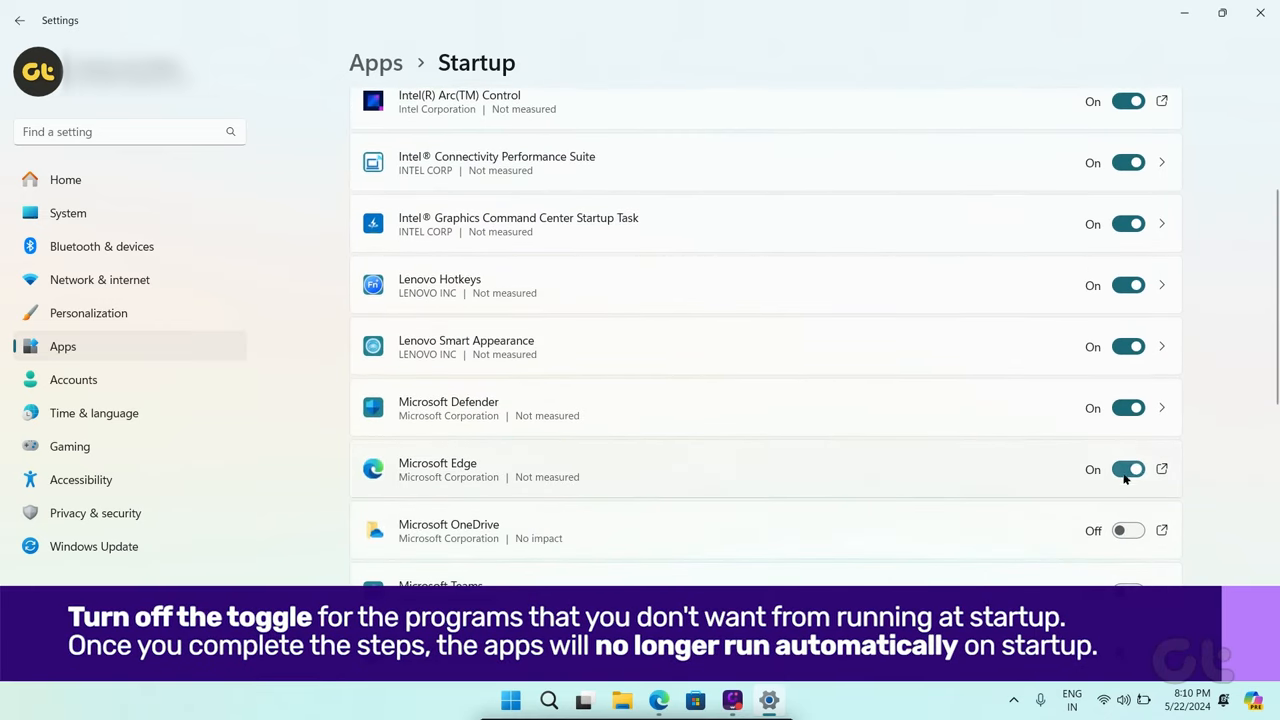
pyautogui.scroll(-3)
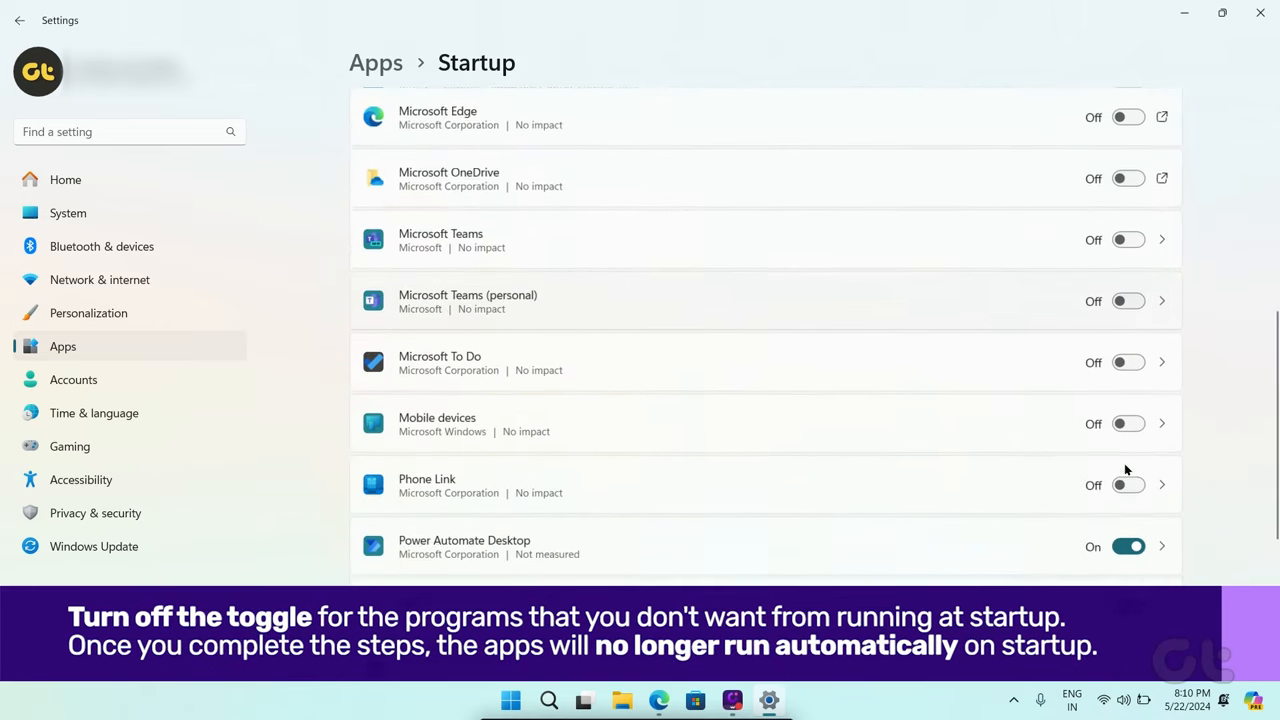
pyautogui.scroll(-3)
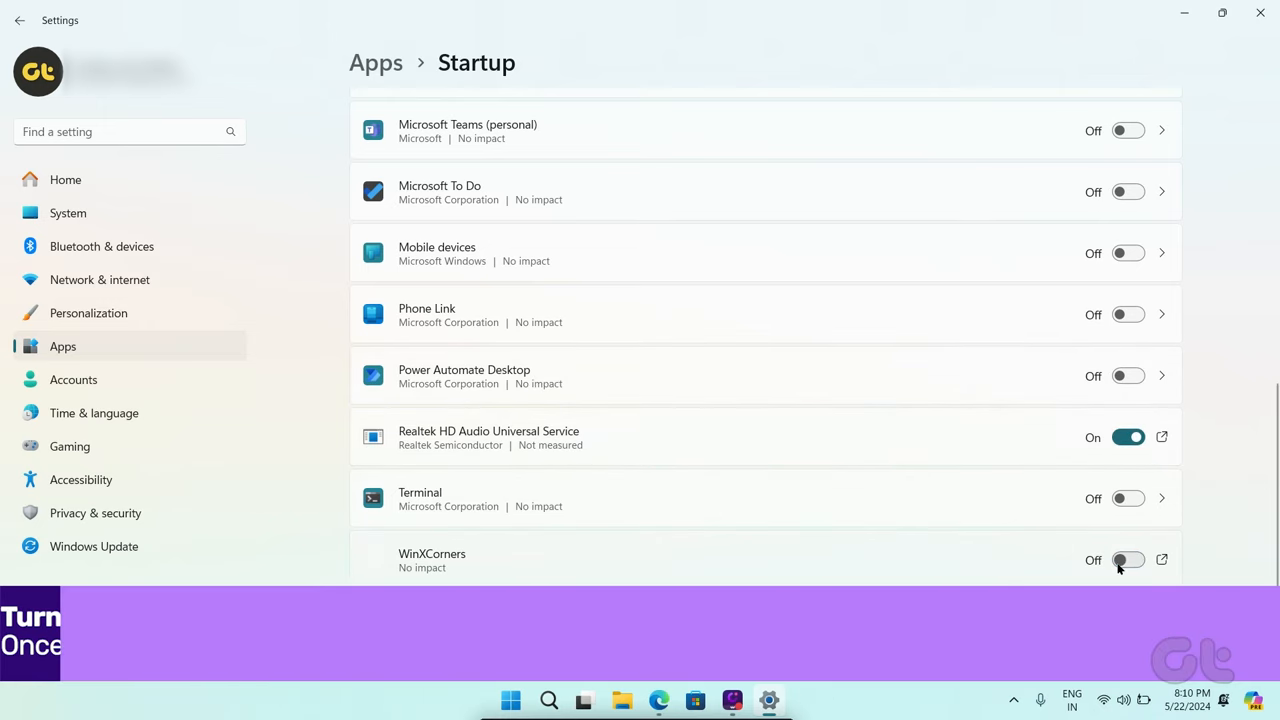
pyautogui.scroll(-3)
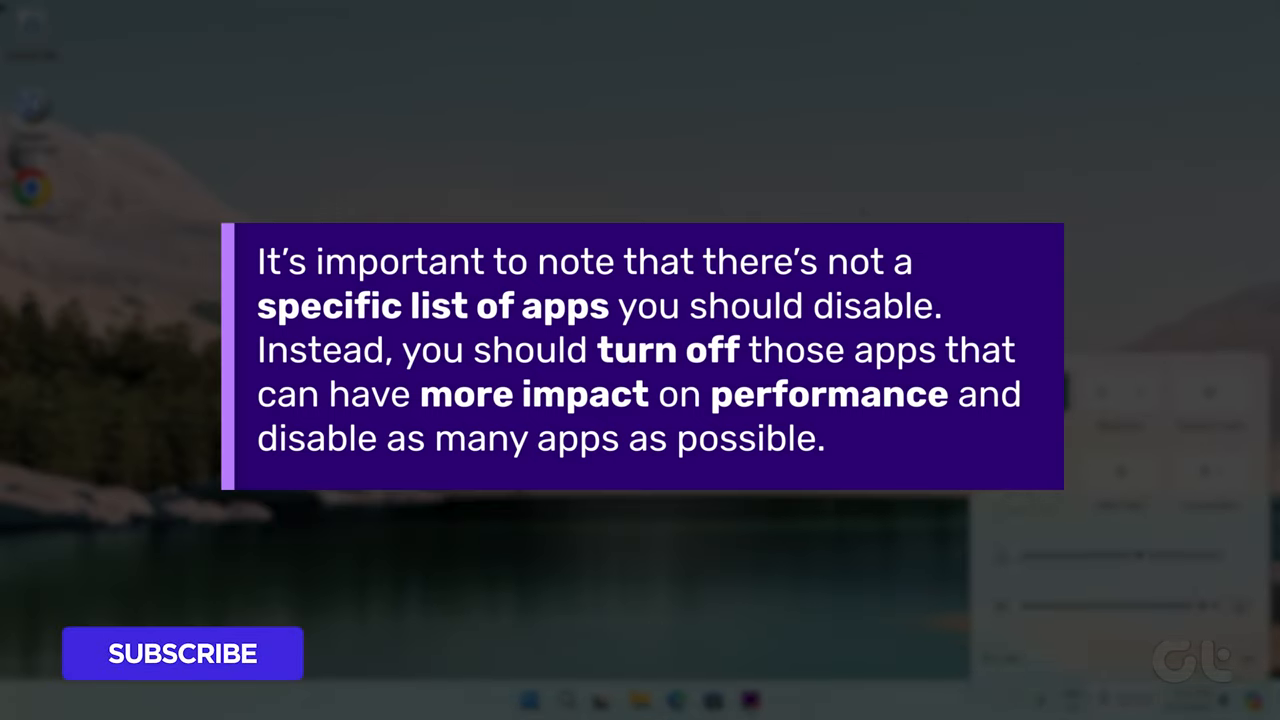
# Close Settings and bring up Task Manager with Ctrl+Shift+Esc.
pyautogui.click(182, 653)
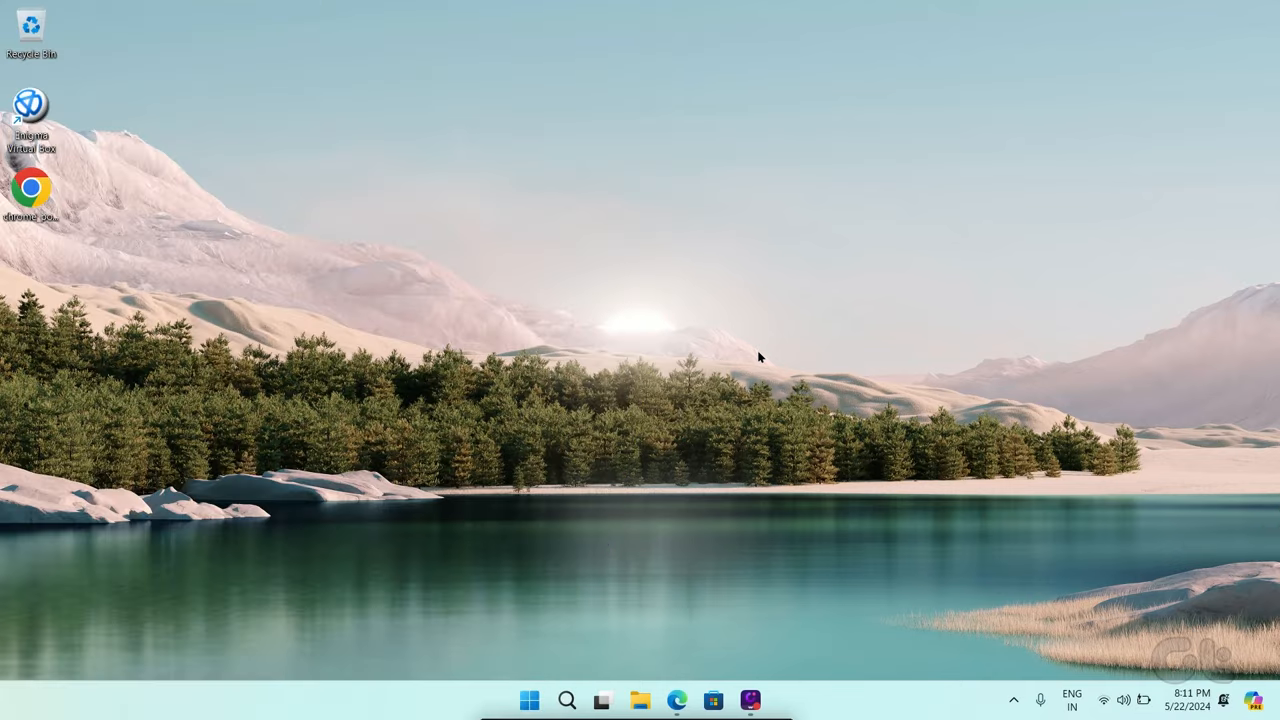
pyautogui.press('ctrl+shift+esc')
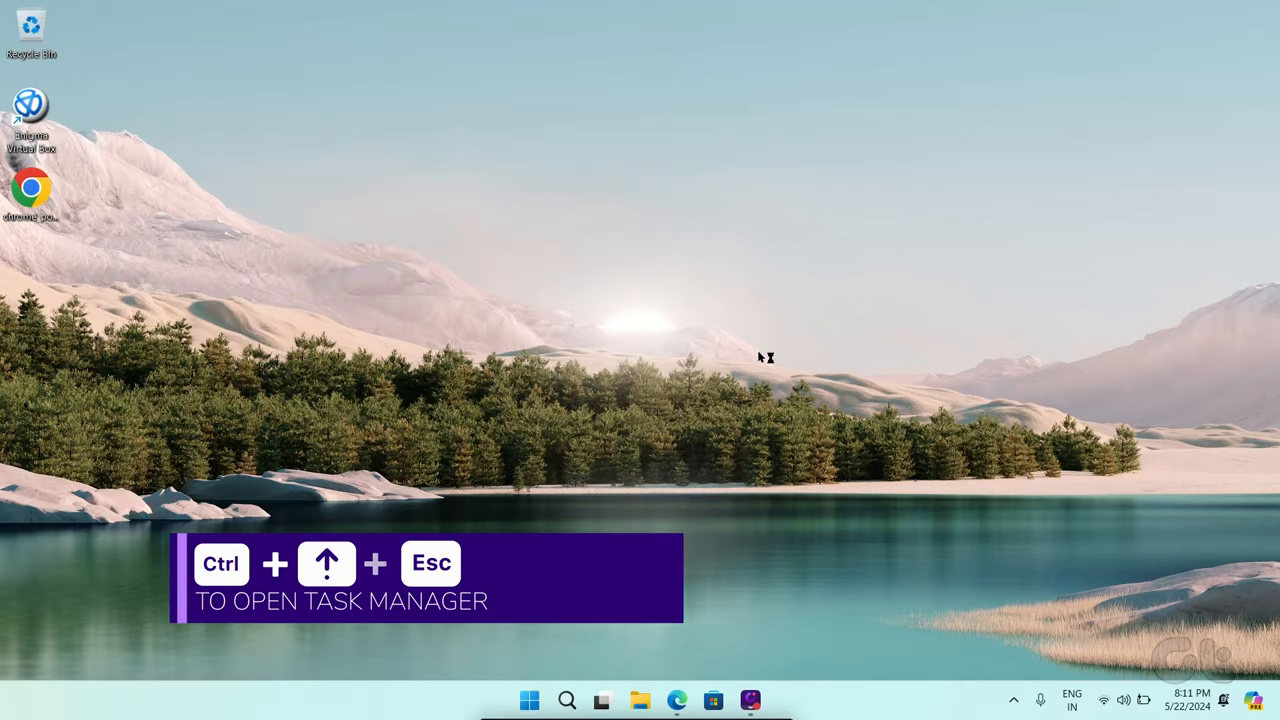
pyautogui.press('Ctrl+Shift+Esc')
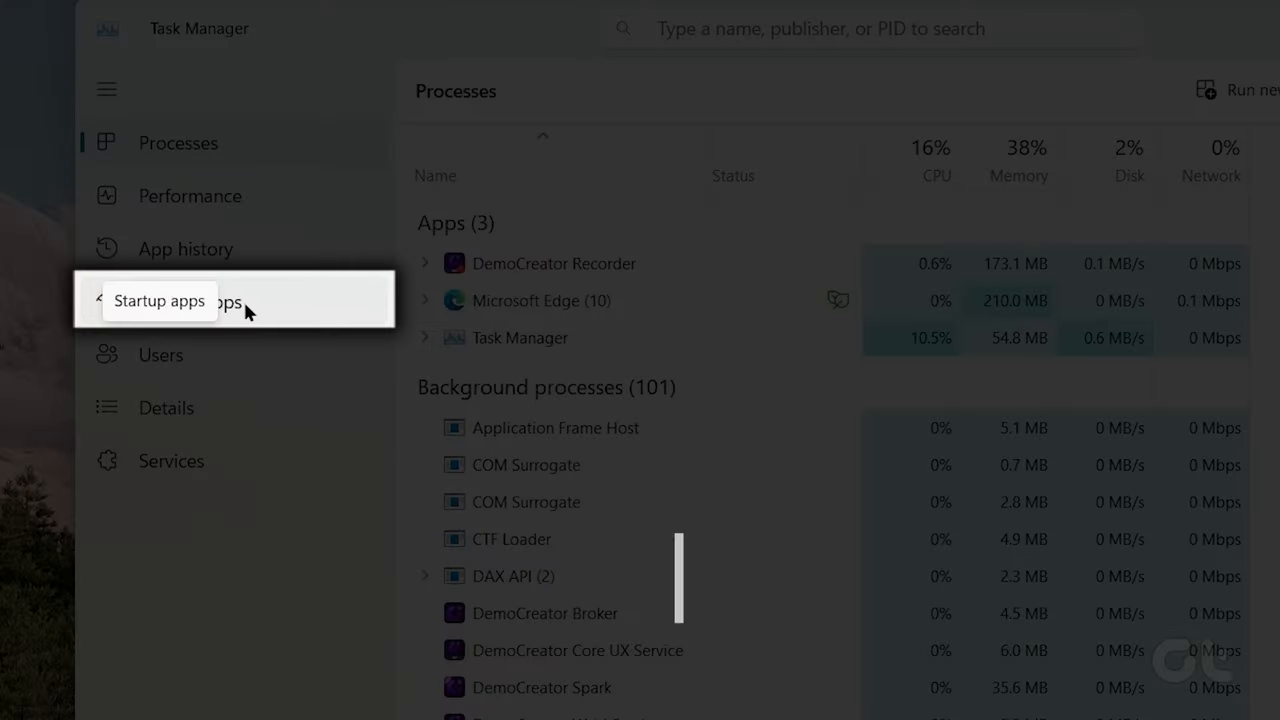
# Show Task Manager's Startup apps list and the Disable option for Lenovo Smart Appearance.
pyautogui.click(159, 300)
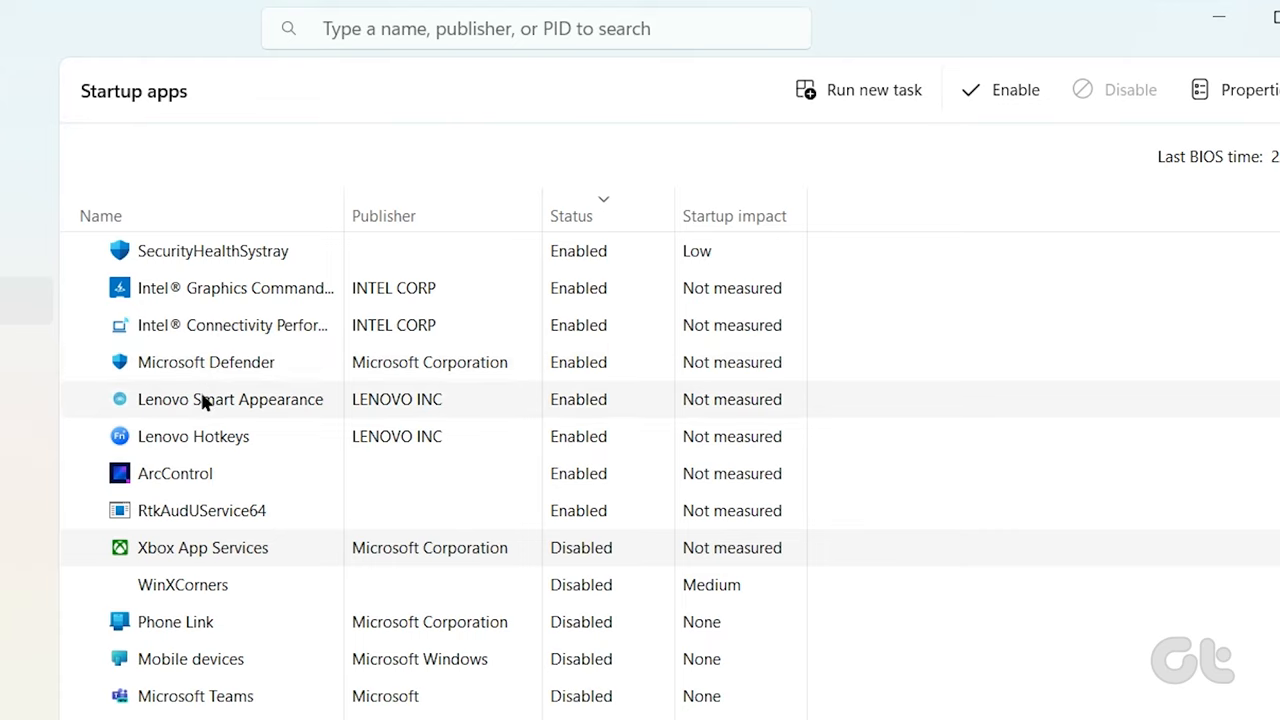
pyautogui.rightClick(230, 399)
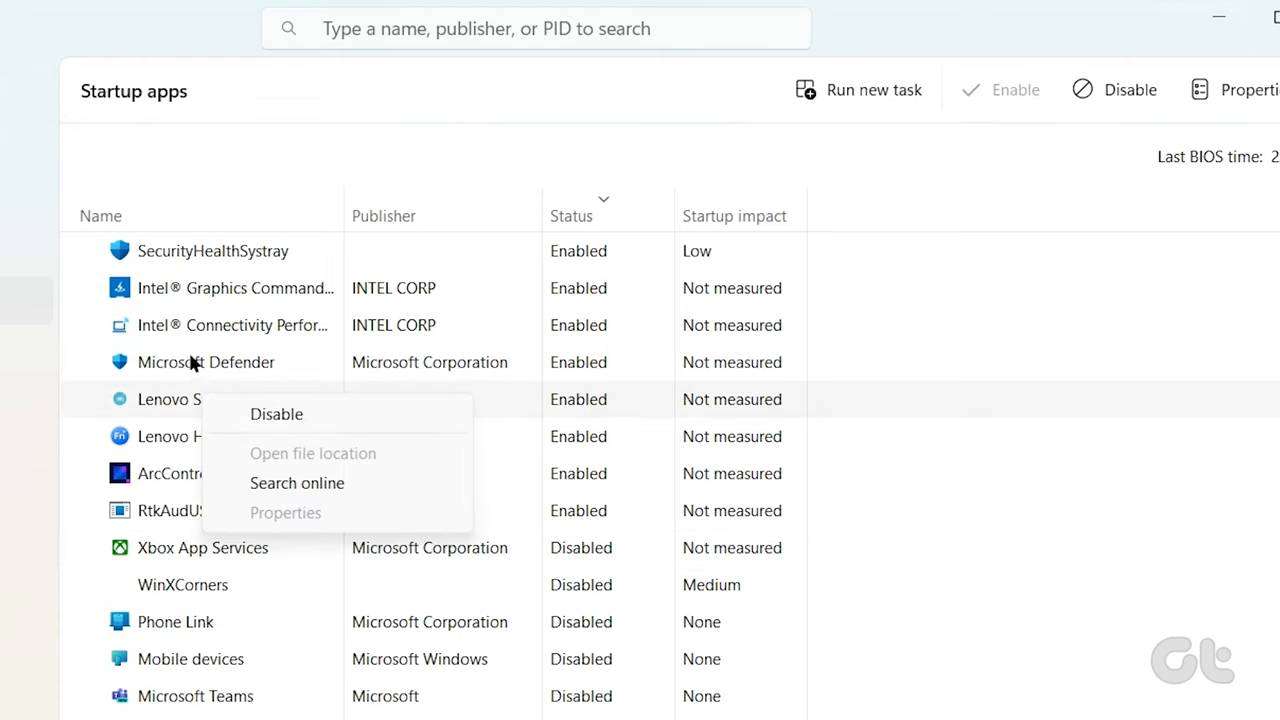